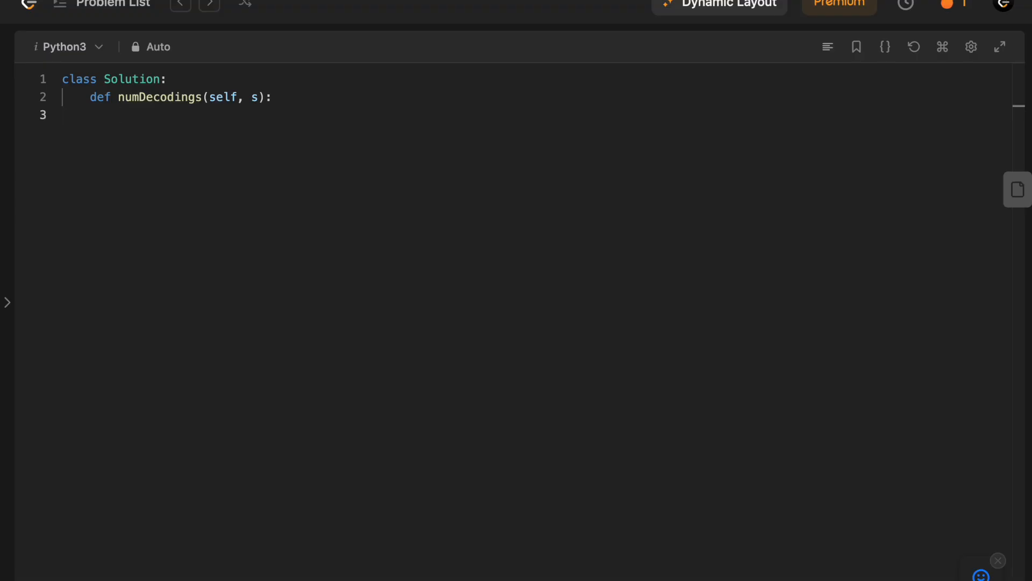
Step: Return 0 when s is "0", and build dp as zeros over s with 1 appended
text(if s == "0":)
text(retu)
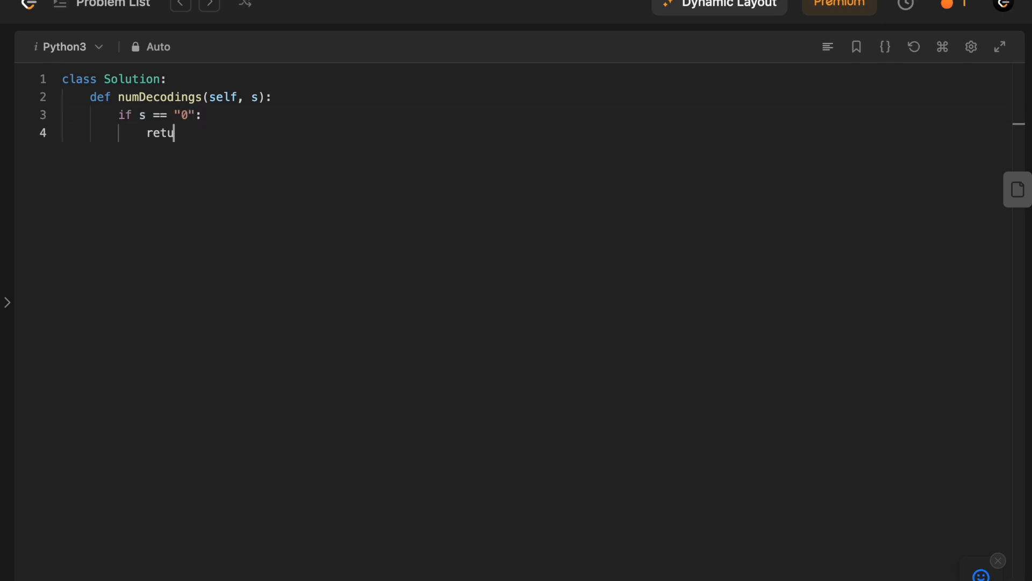
text(rn 0)
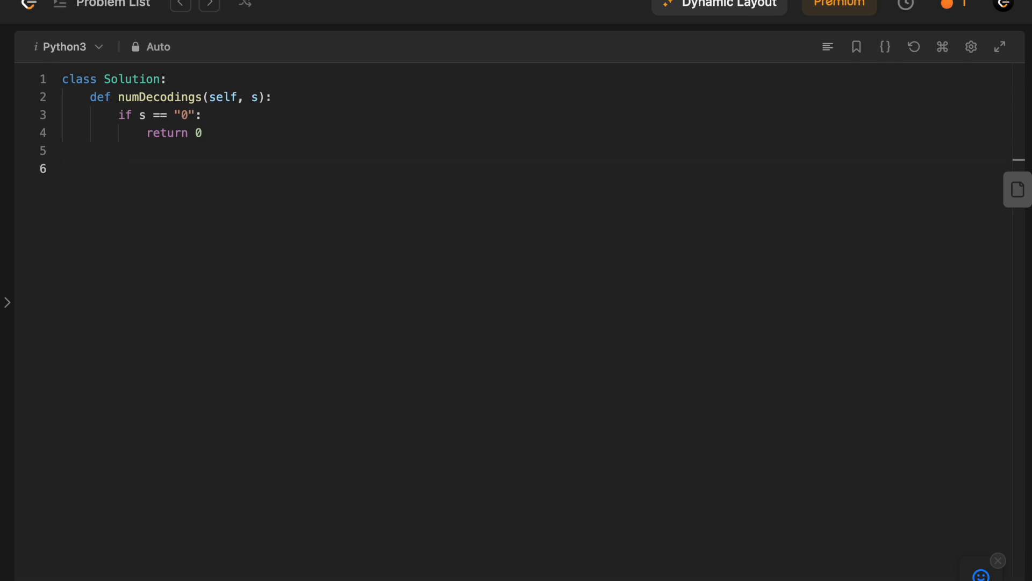
text(dp = [0 for _])
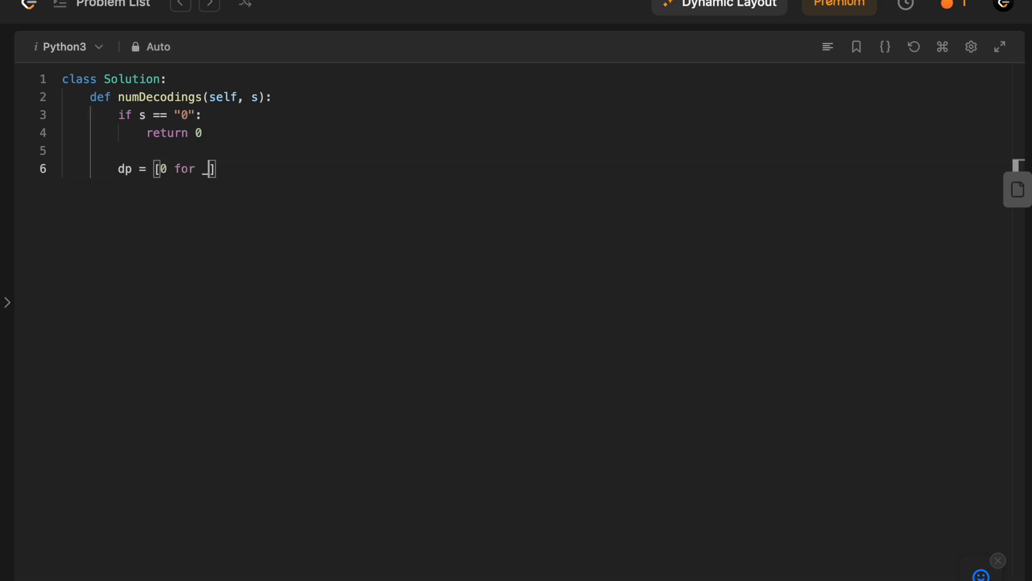
text(in s)
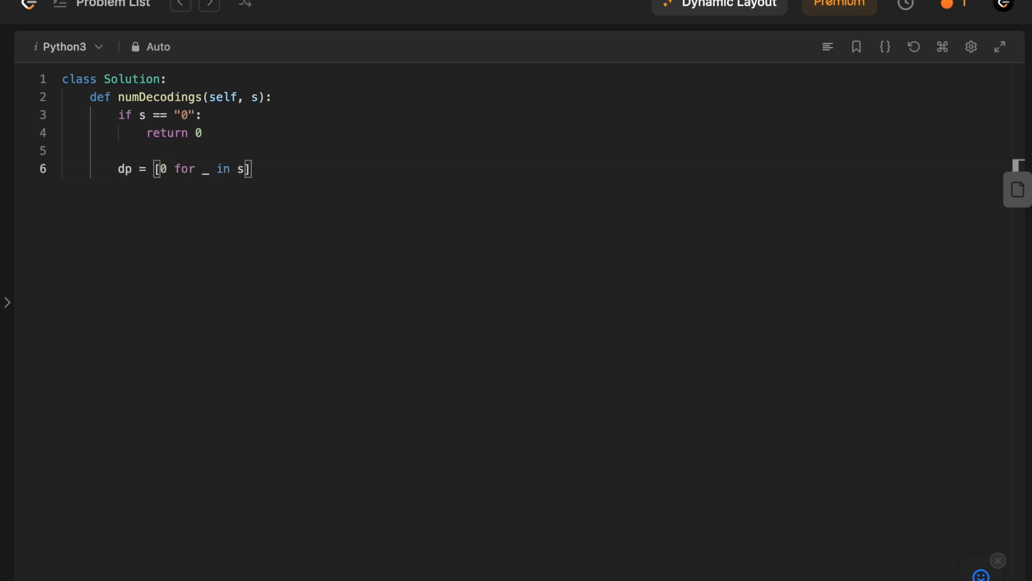
text(dp.app)
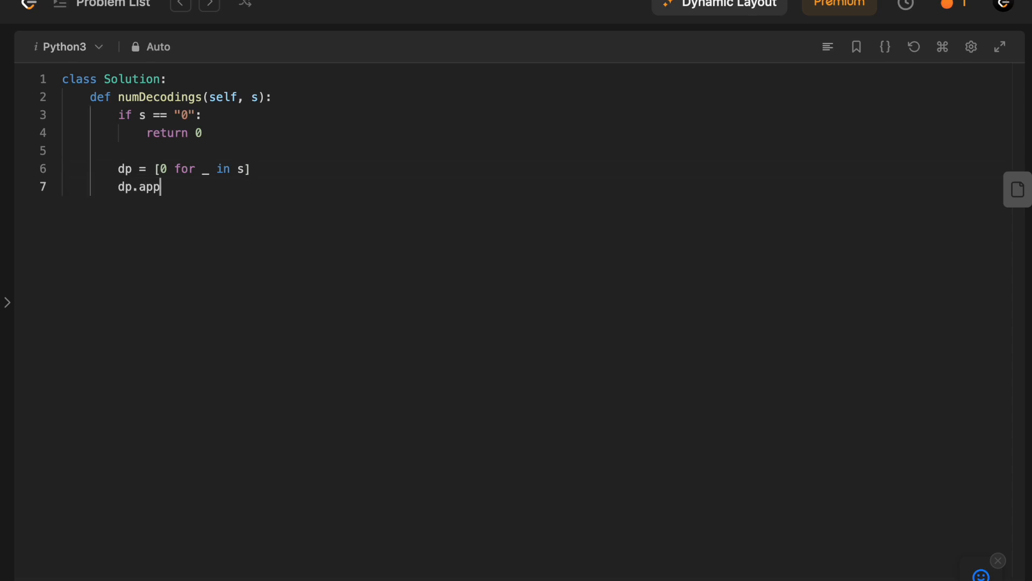
text(end(1))
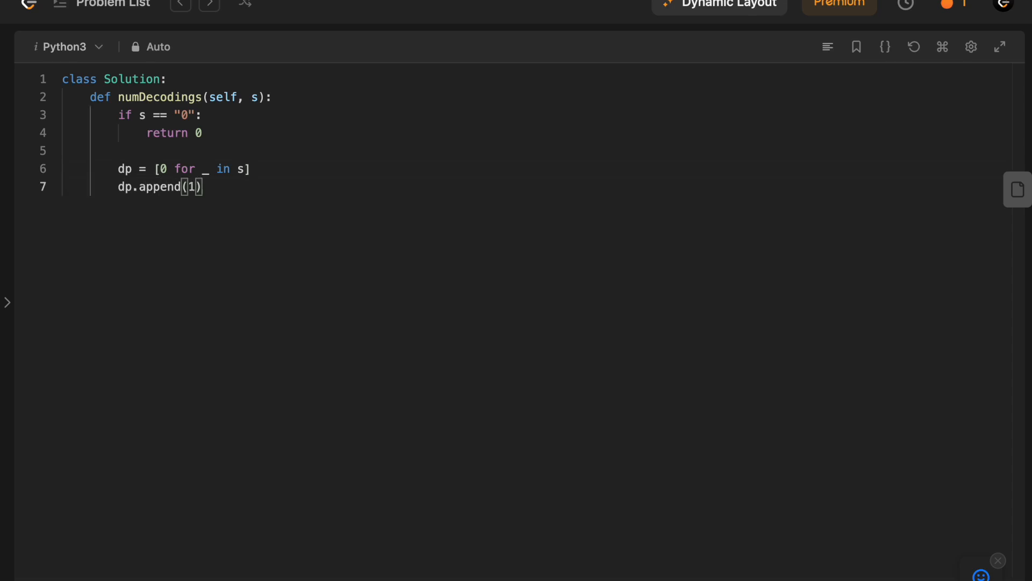
key(enter)
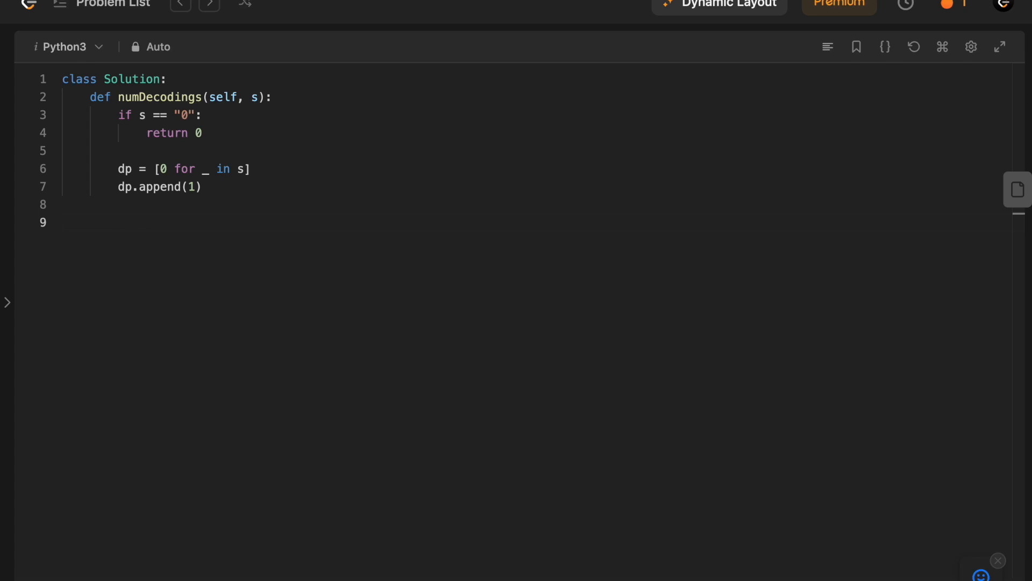
Step: Seed the base case with dp[-2] = int(s[-1] != "0")
text(dp[-1])
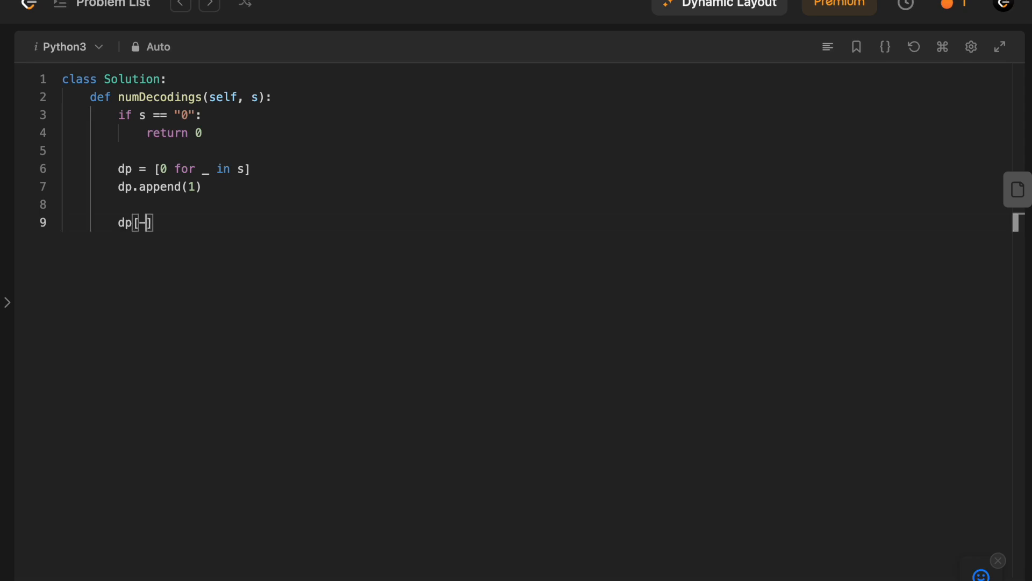
text(-2] = int)
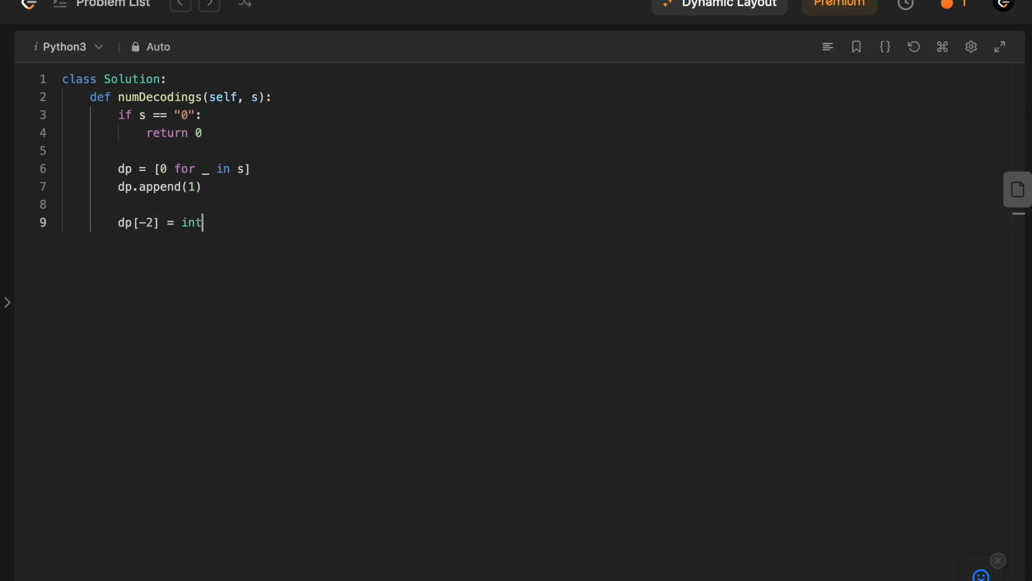
text((s[-1]))
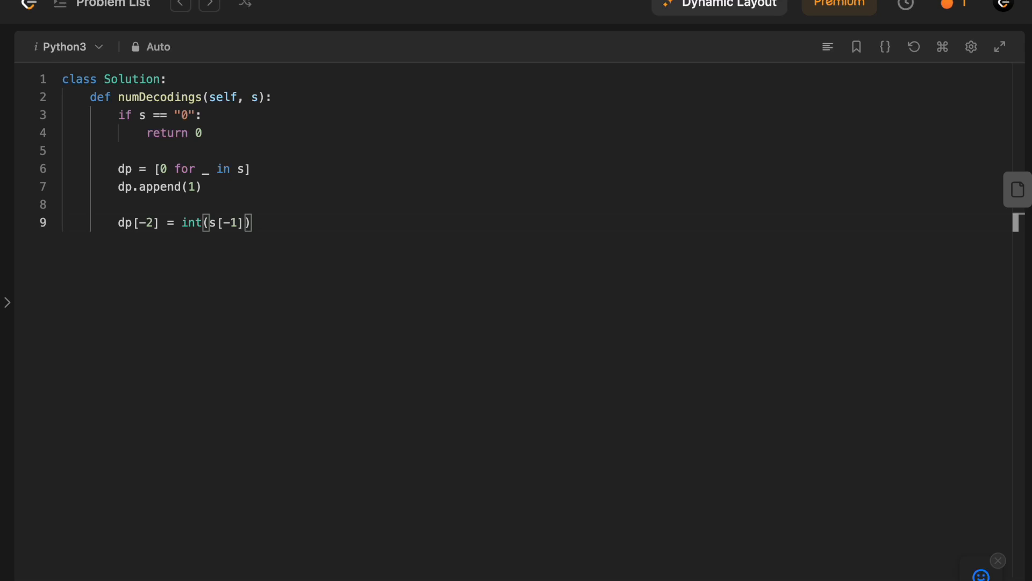
text(!= "0")
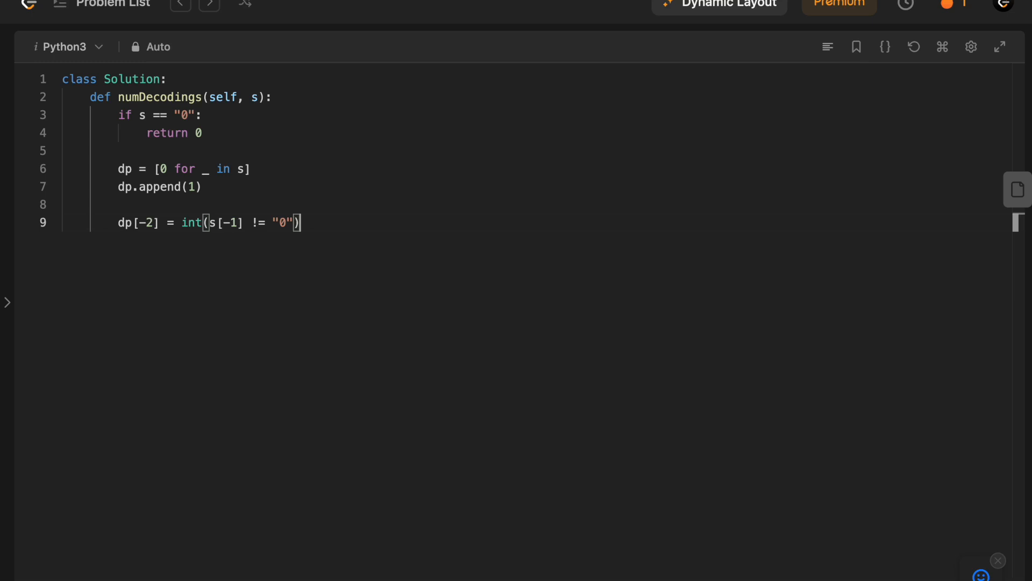
Step: Start a backward while loop over s, giving dp[i] 0 for zeros, else dp[i + 1]
text(i = len(s) - 2)
text(while i)
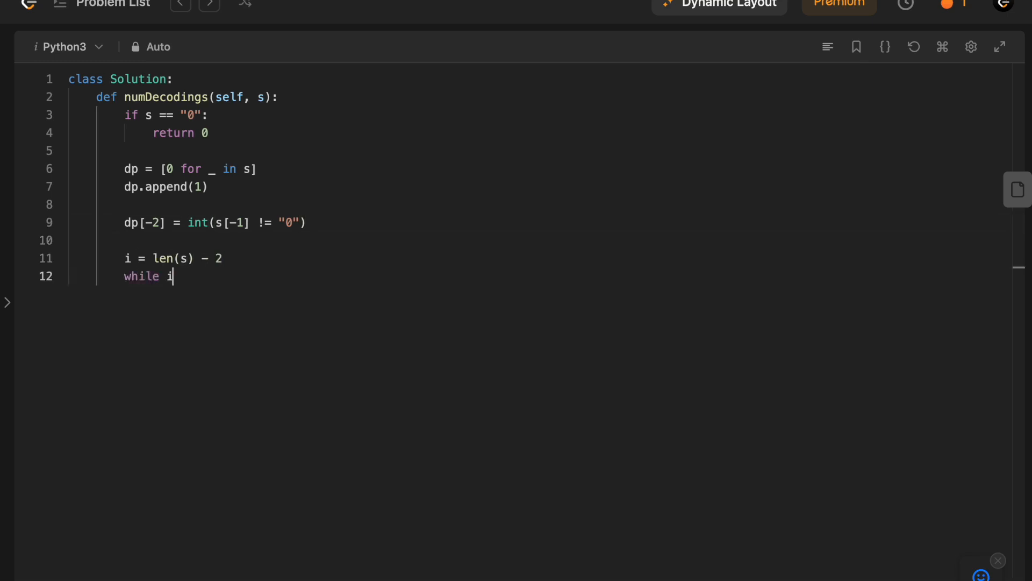
text(>= 0:)
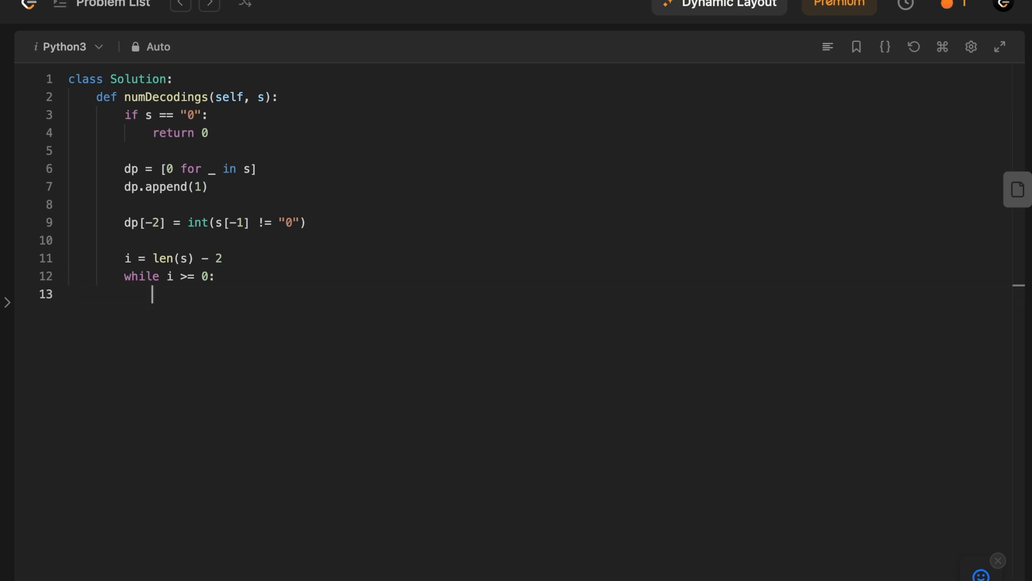
text(if s[i] == "0":)
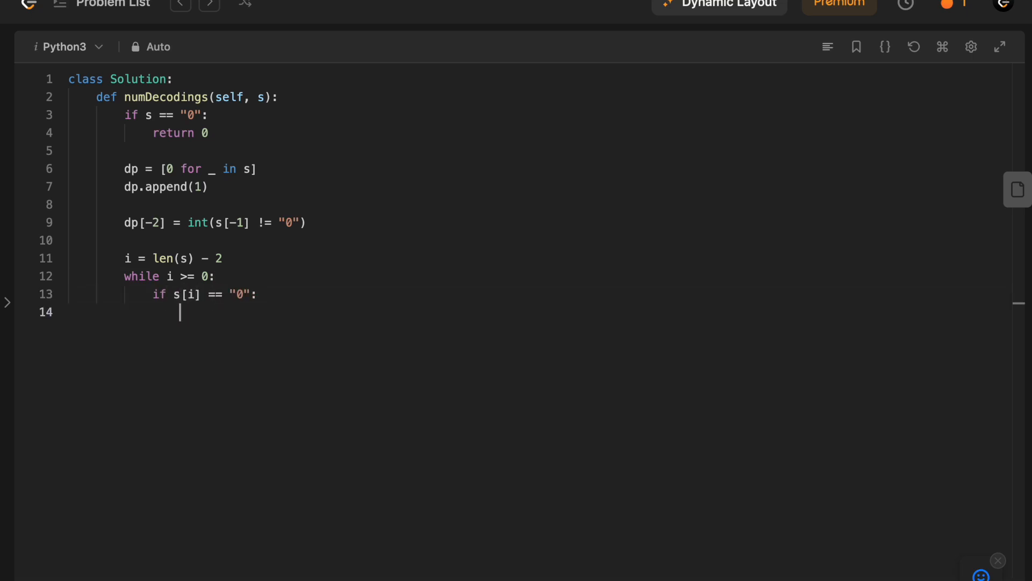
text(dp[i] = 0)
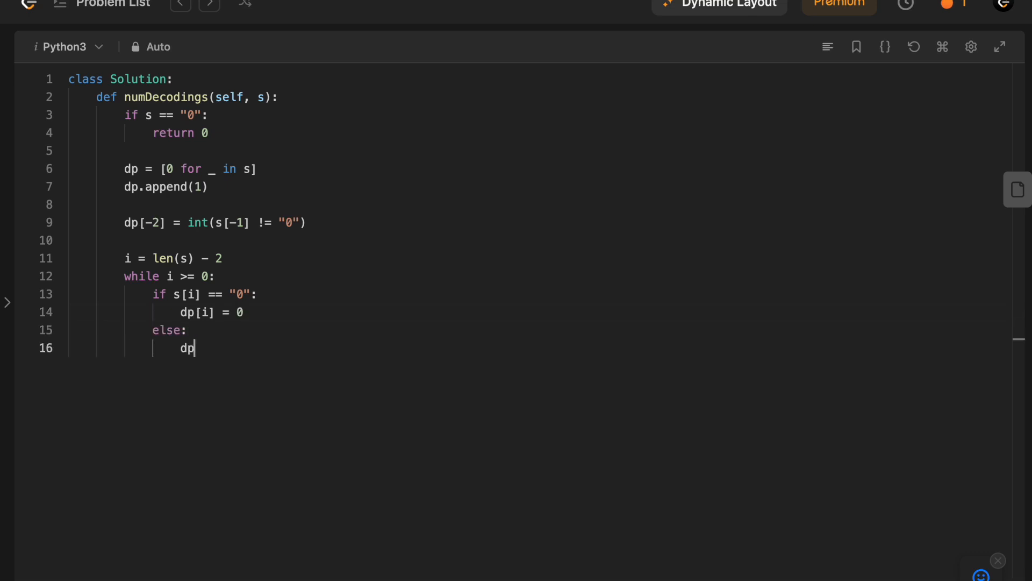
text([i] = dp[i])
text(if)
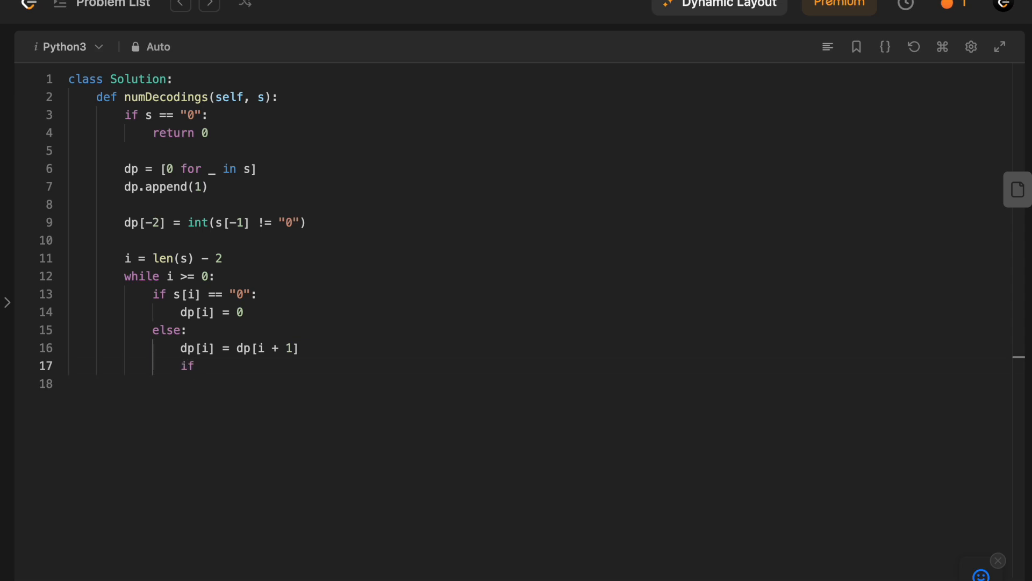
Step: Add dp[i + 2] to dp[i] for valid two-digit codes starting with "1" or "2"
text((s[i] == "1") or (s[i])
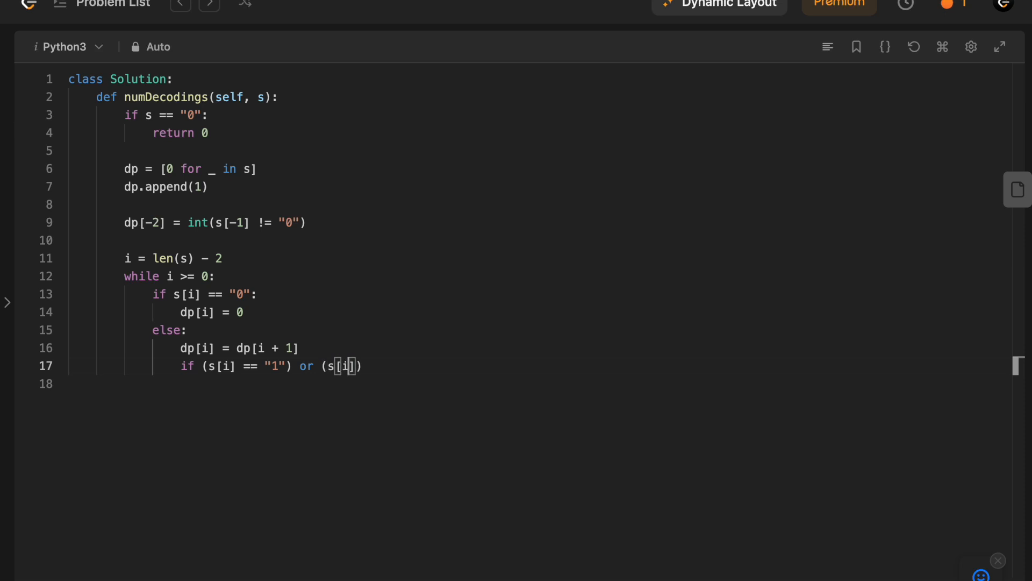
text(== "2" and)
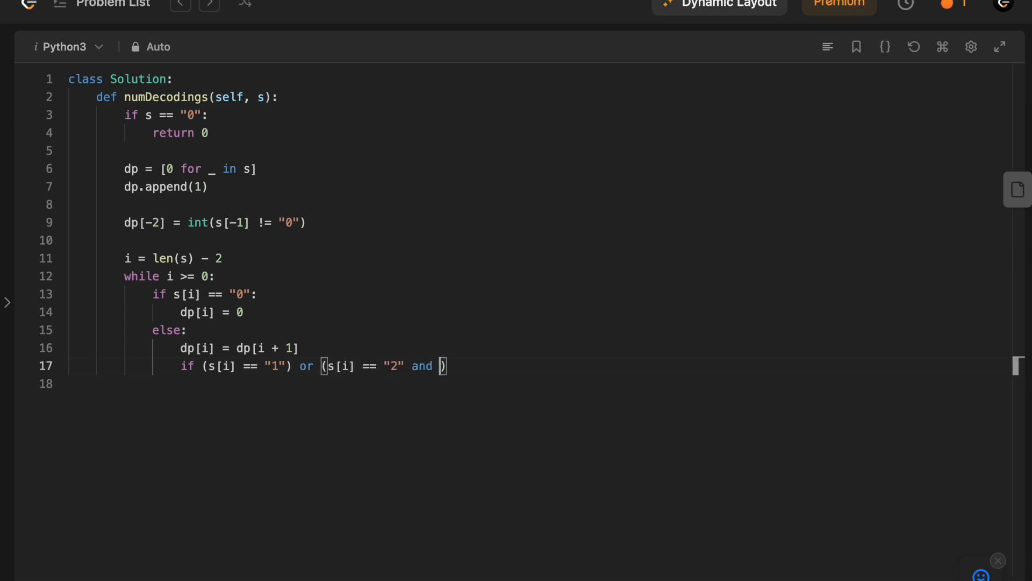
text(int())
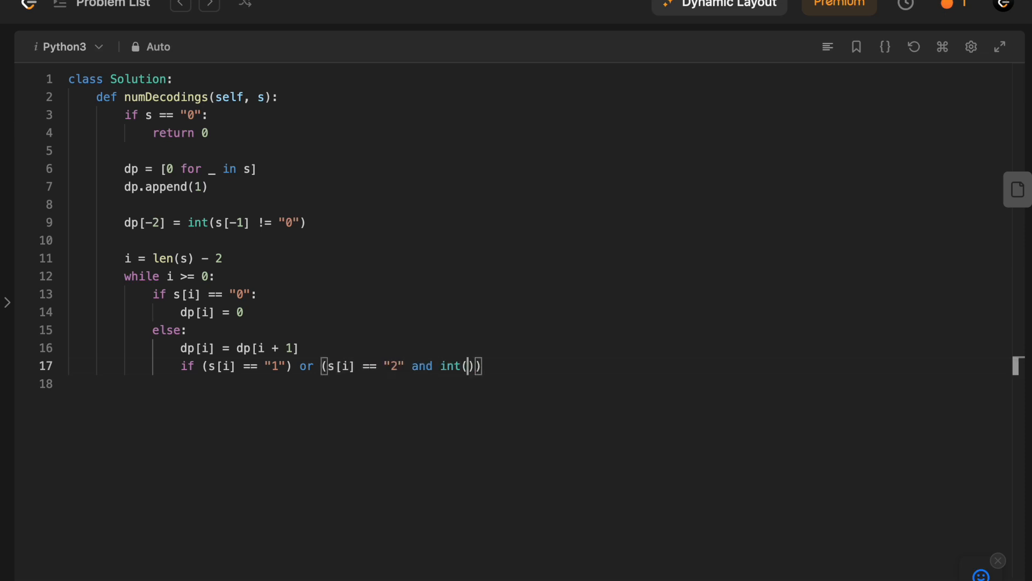
text(s[i + 1])
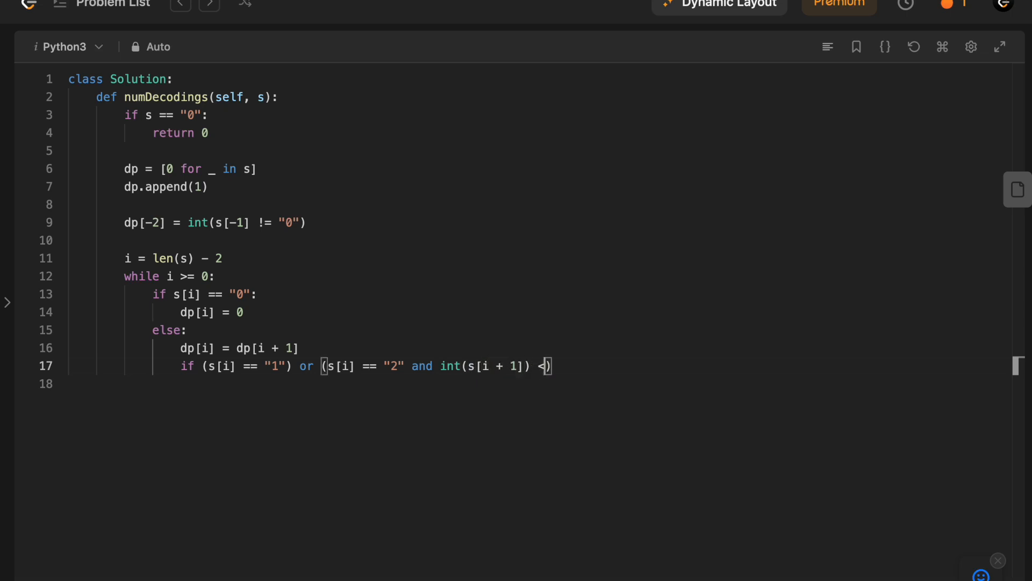
text(7)
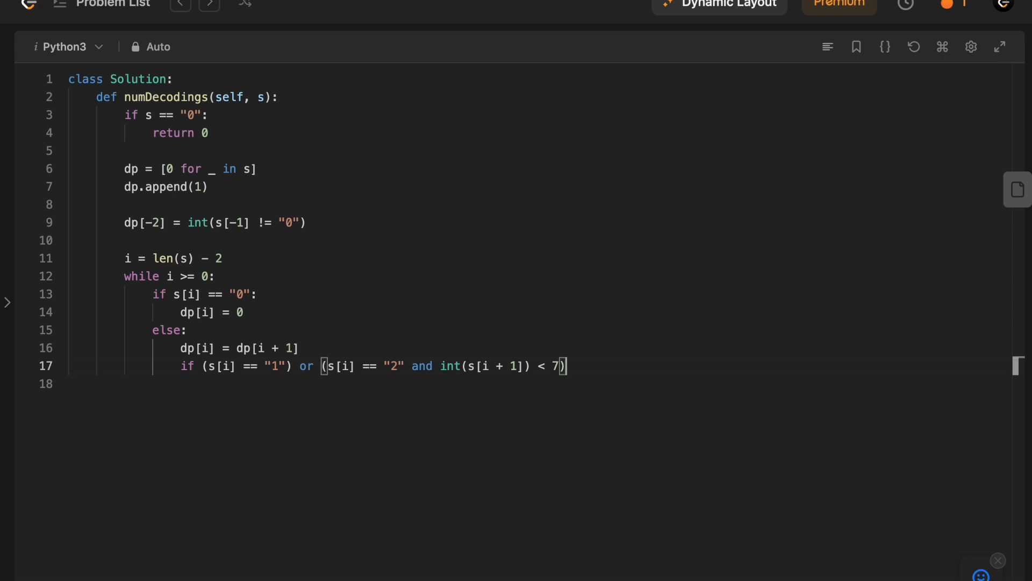
text():)
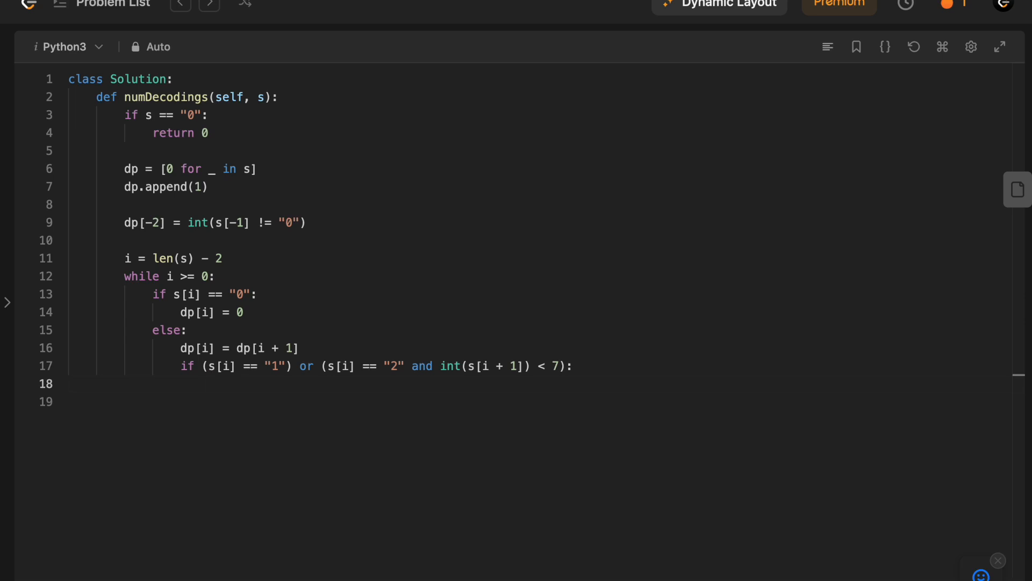
text(dp[i])
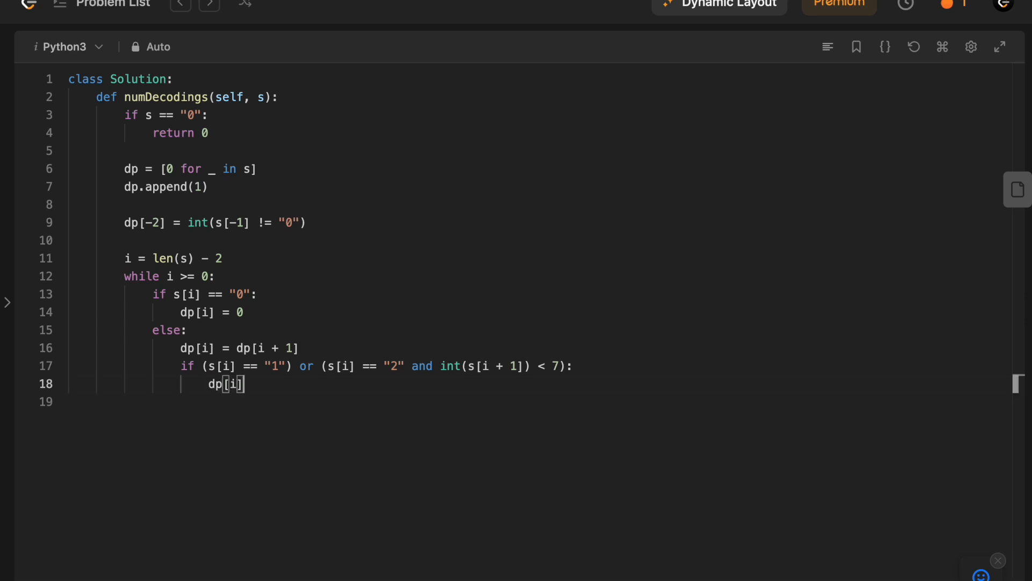
text(+= dp[i + 1)
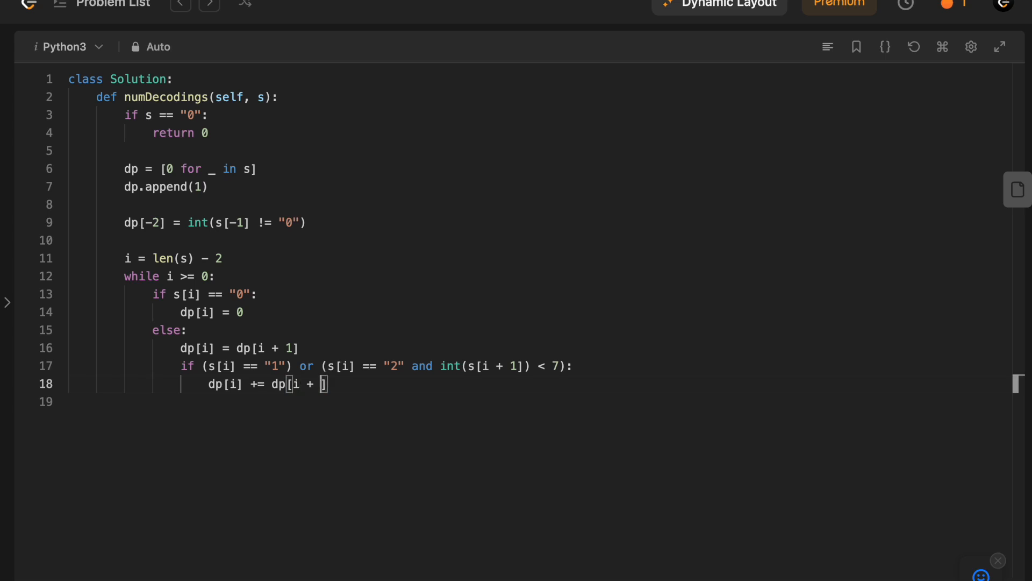
text(2)
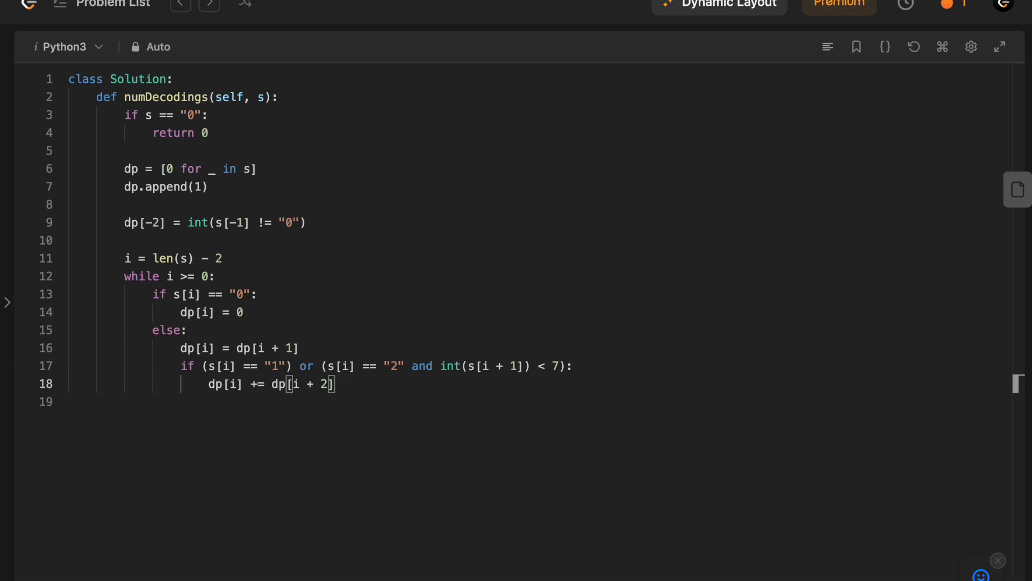
Step: Decrement i with i -= 1 and return dp[0] after the loop
text(i -=)
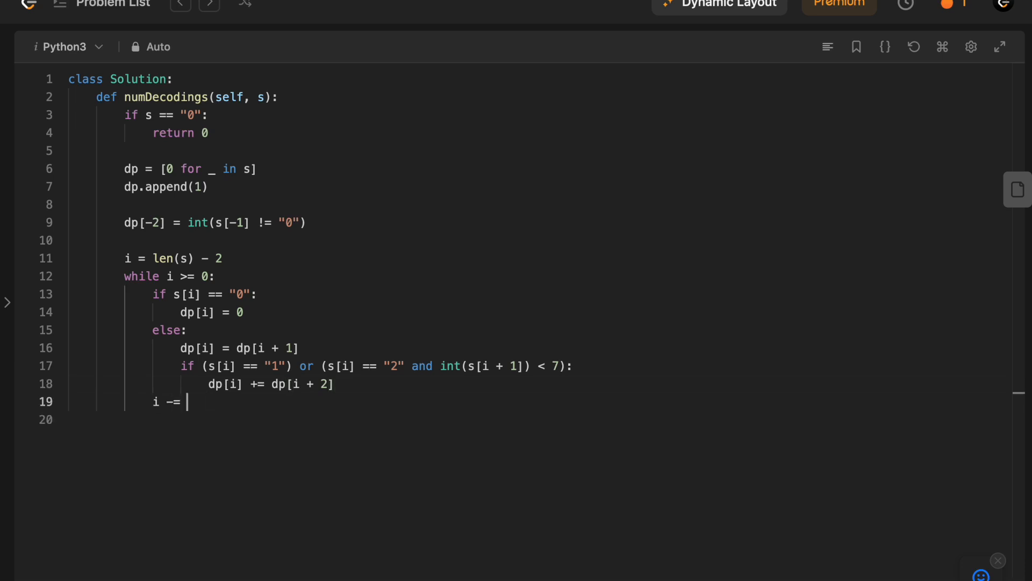
text(1)
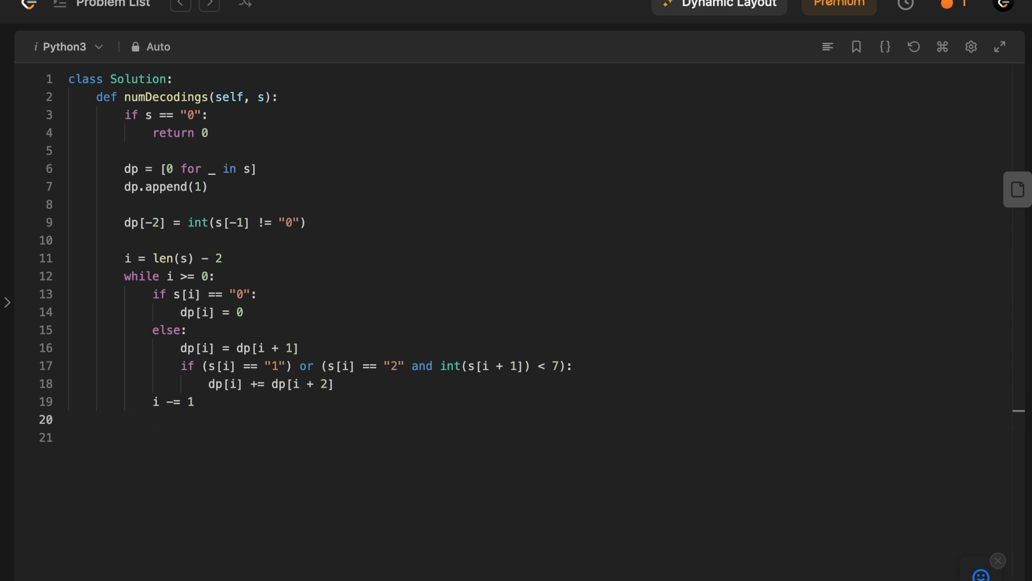
text(return dp[0-1])
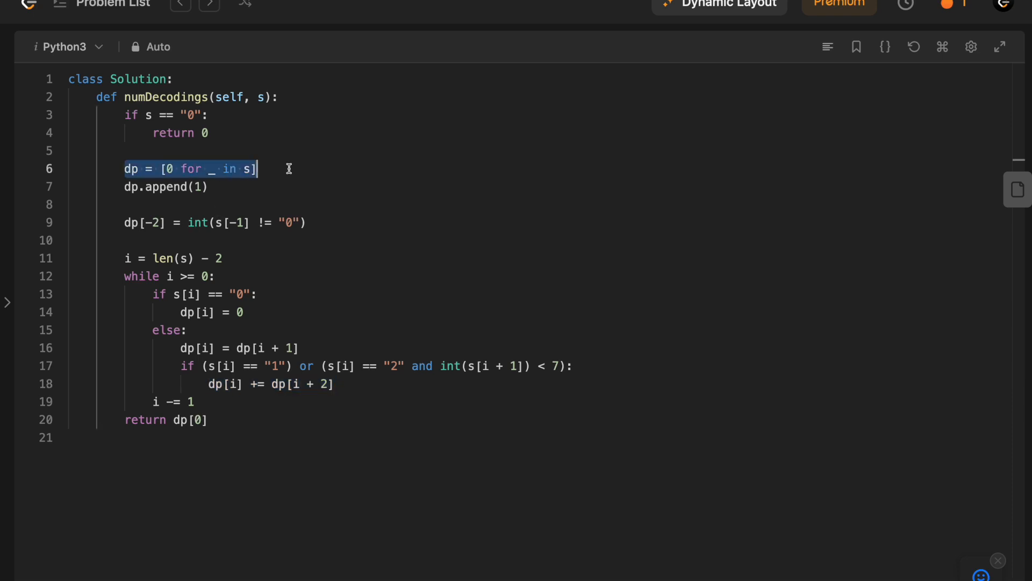
mouse_move(275, 200)
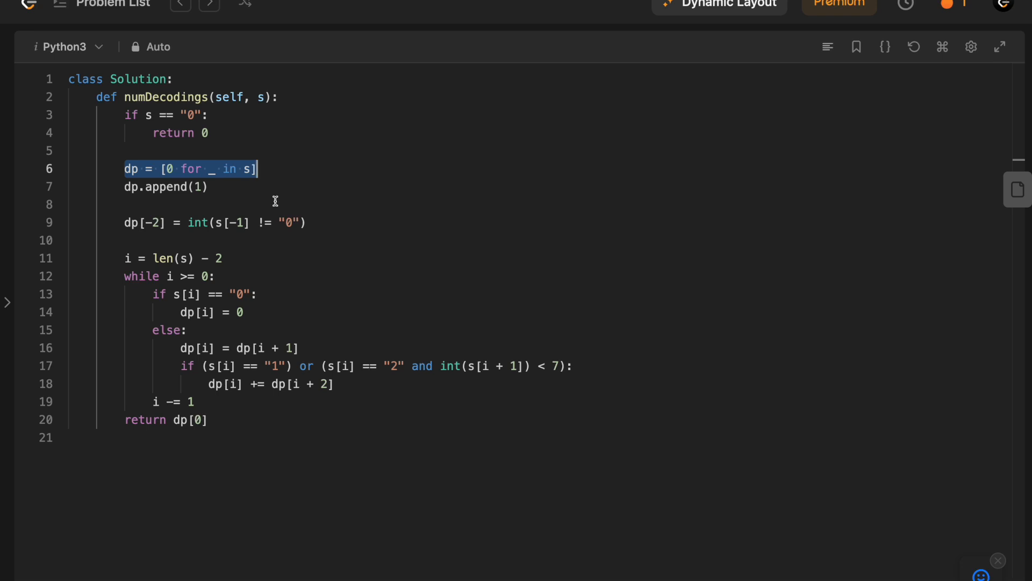
Step: Add comments mapping dp_0, dp_1, dp_2 to dp[i], dp[i + 1], dp[i + 2] above the dp setup
click(360, 238)
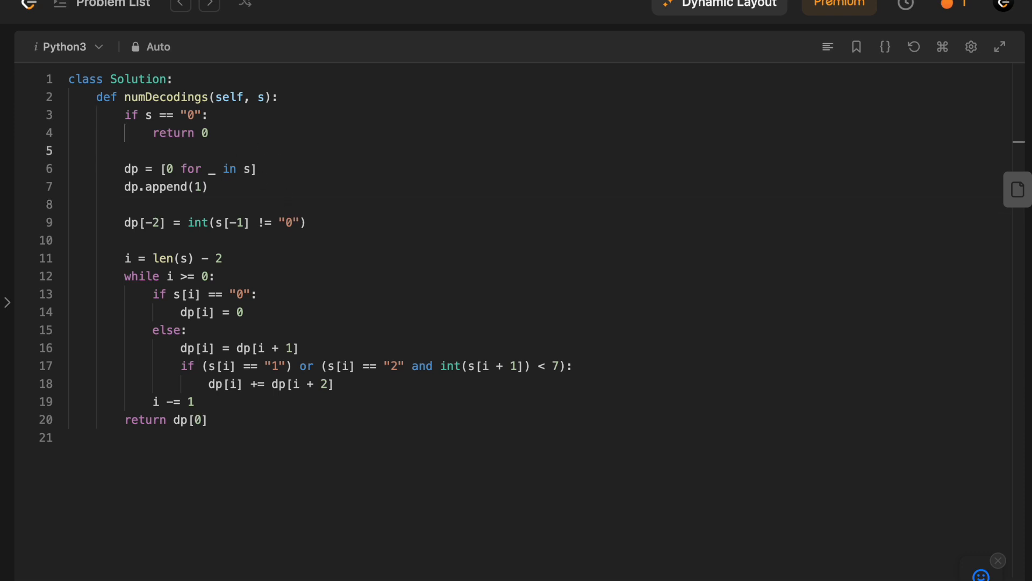
text(# dp_0)
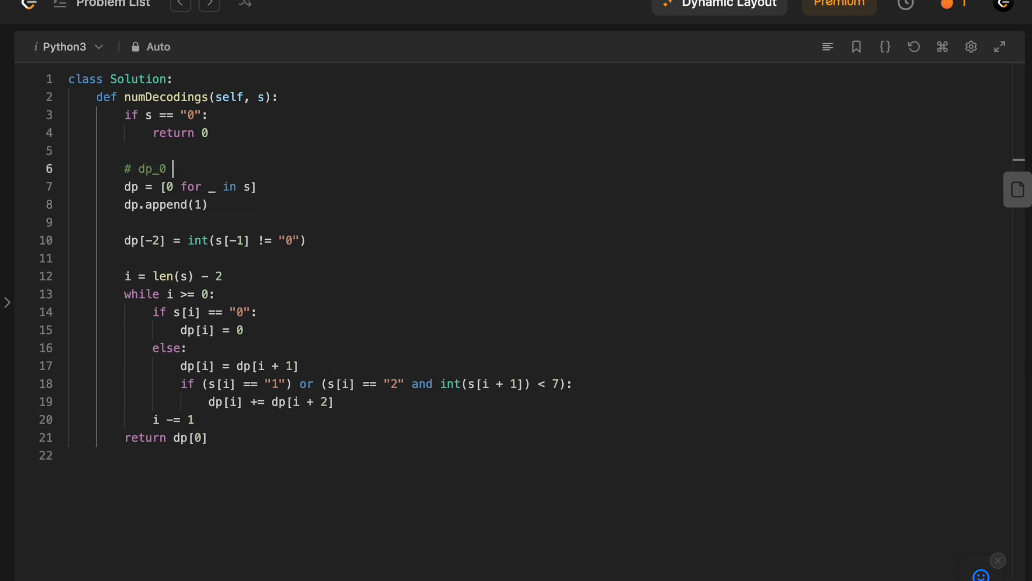
text(is dp)
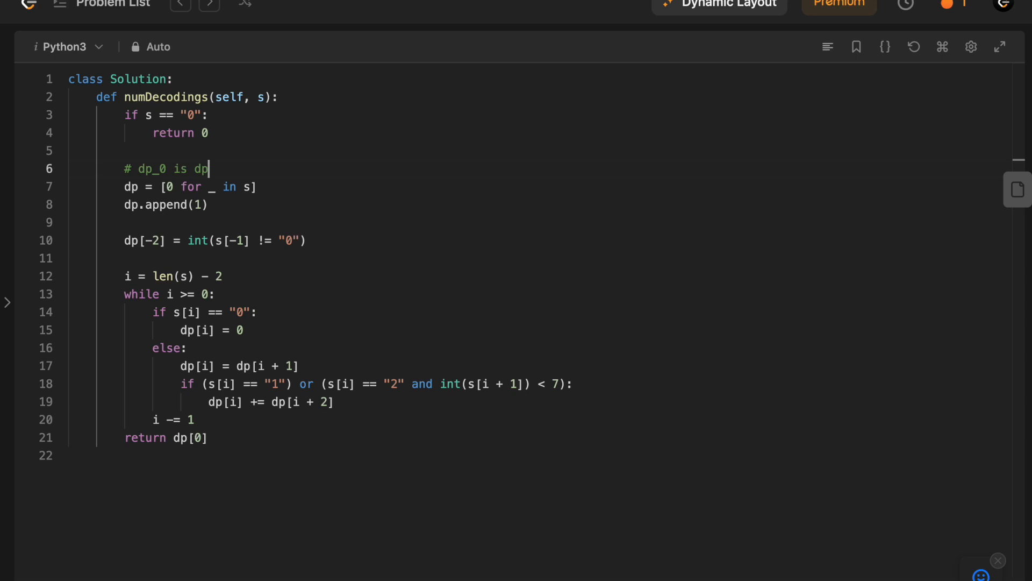
text([i])
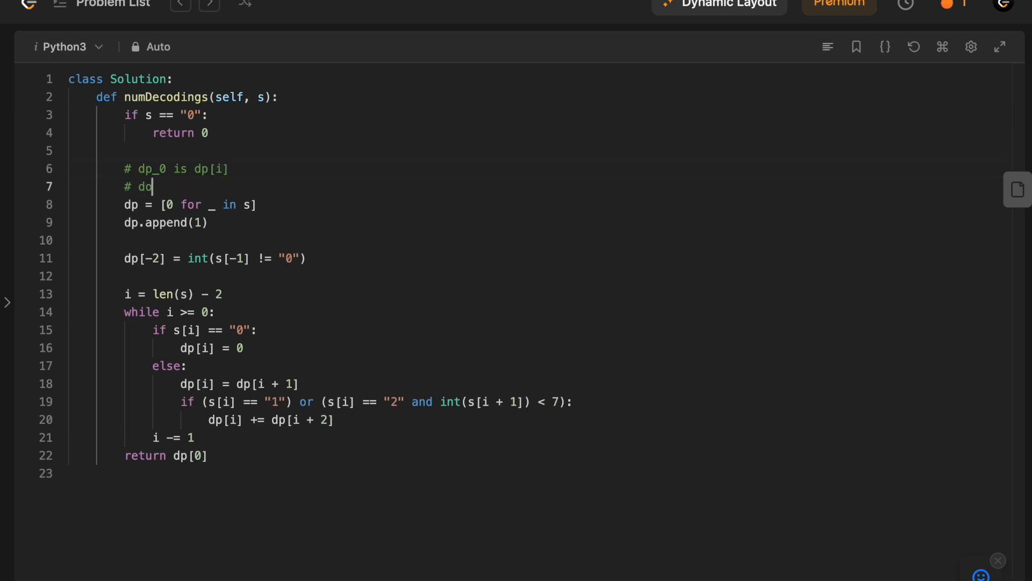
text(p_1 is dp_)
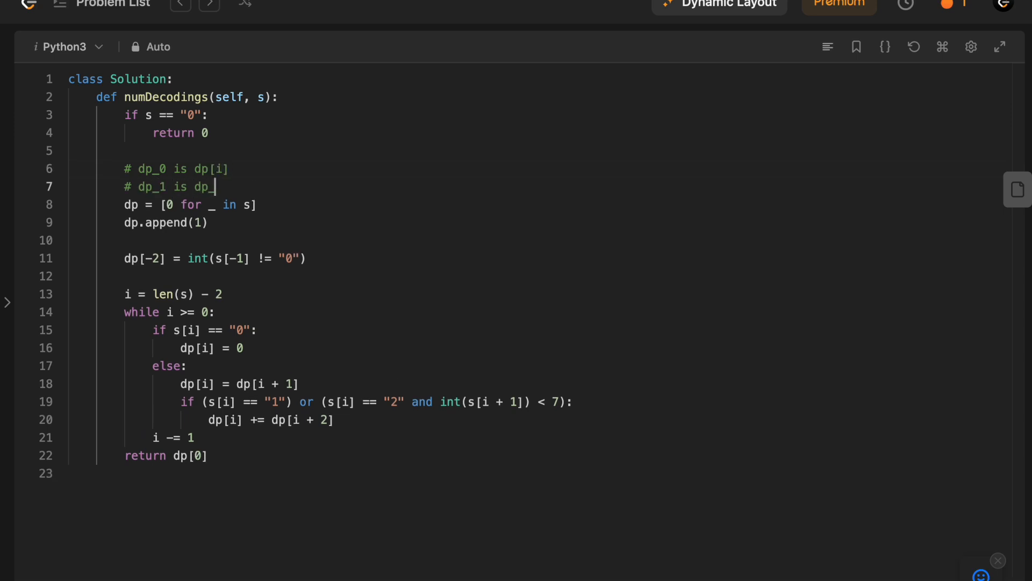
text([i + 1])
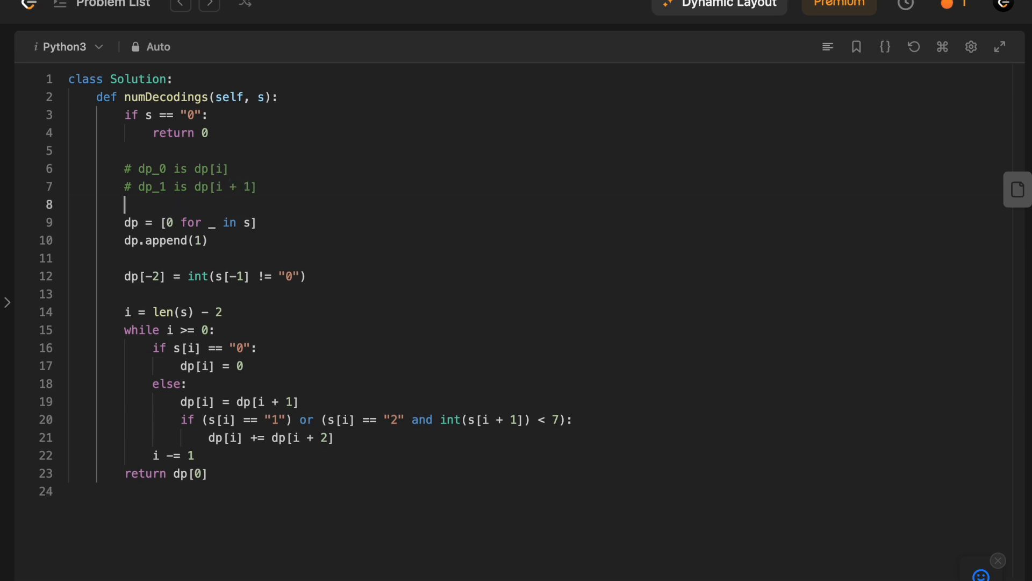
text(# dp_2 is dp[i + 2)
click(189, 222)
text(dp_2 = 1)
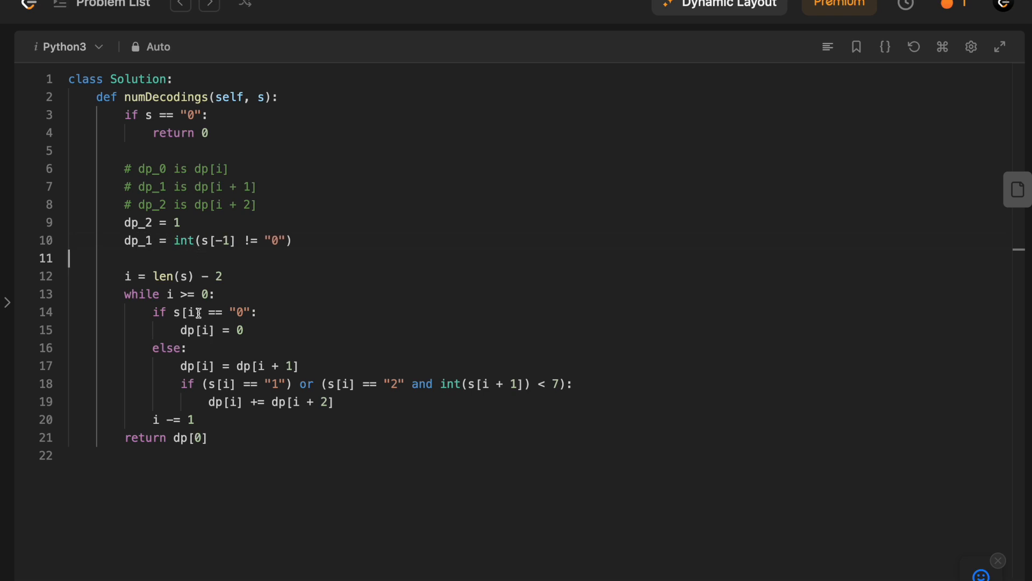
Step: Add the shift dp_0, dp_1, dp_2 = 0, dp_0, dp_1 and remove the old return value
double_click(196, 366)
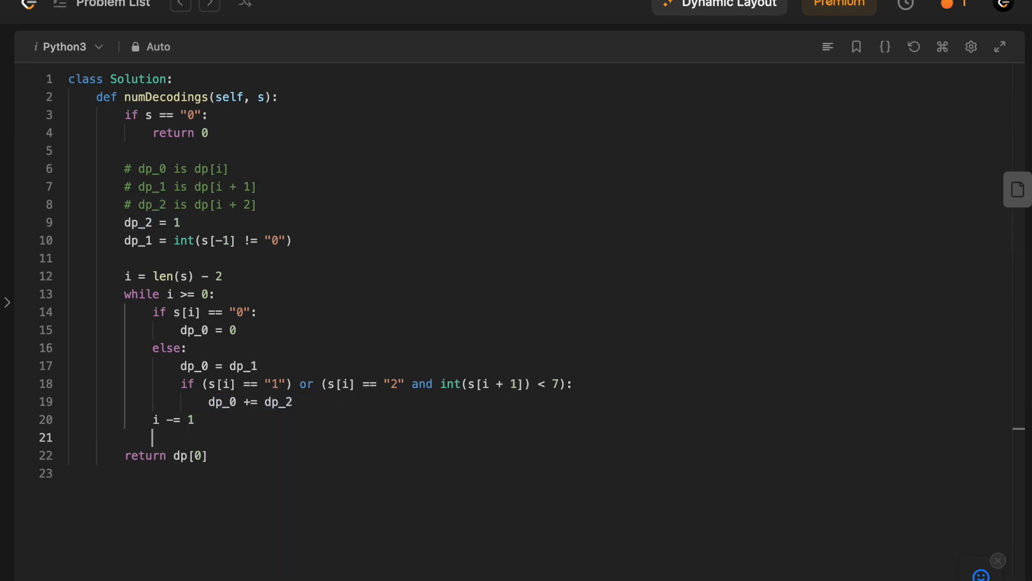
text(dp_0,)
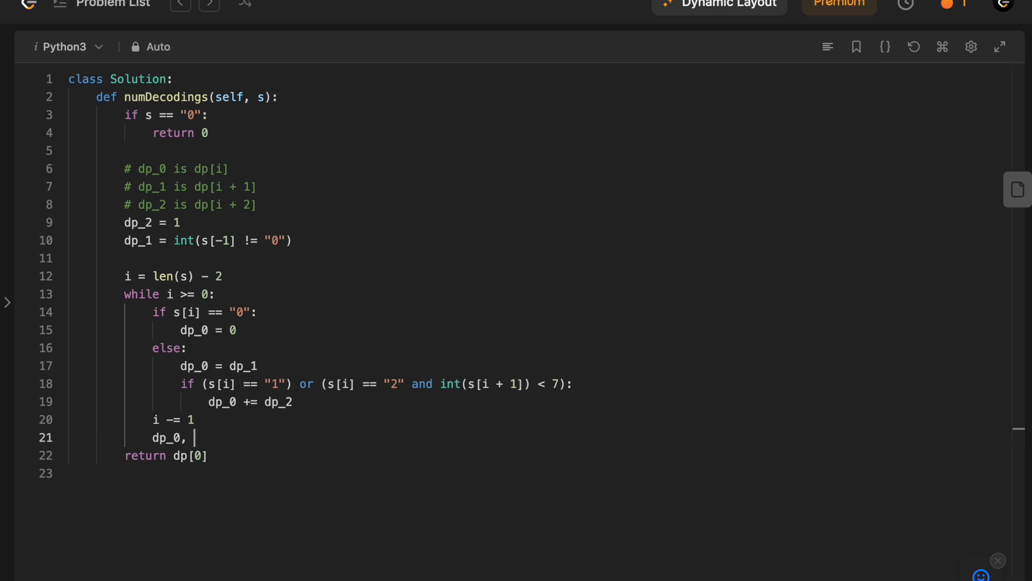
text(dp_1, dp_2 =)
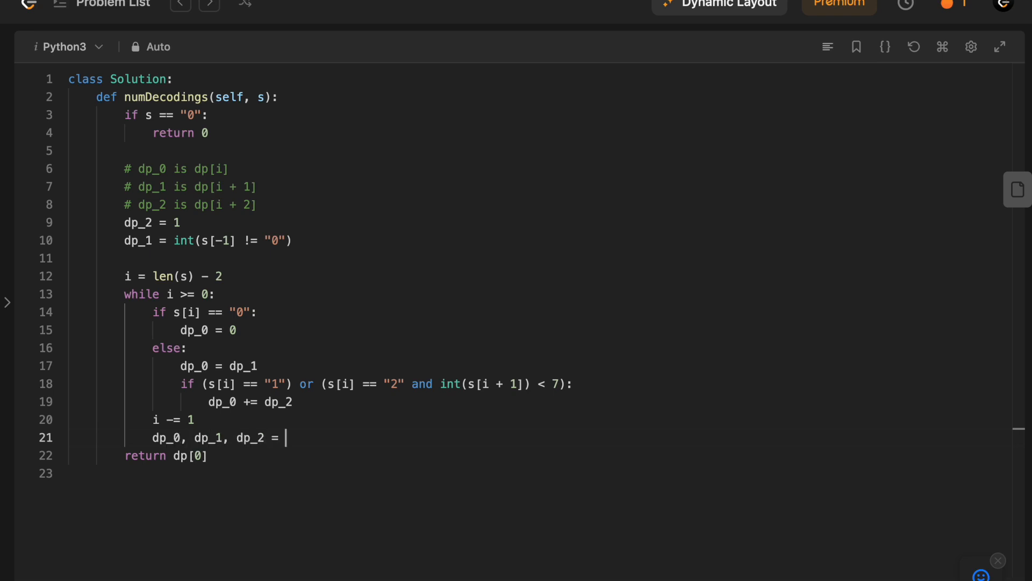
text(0, dp)
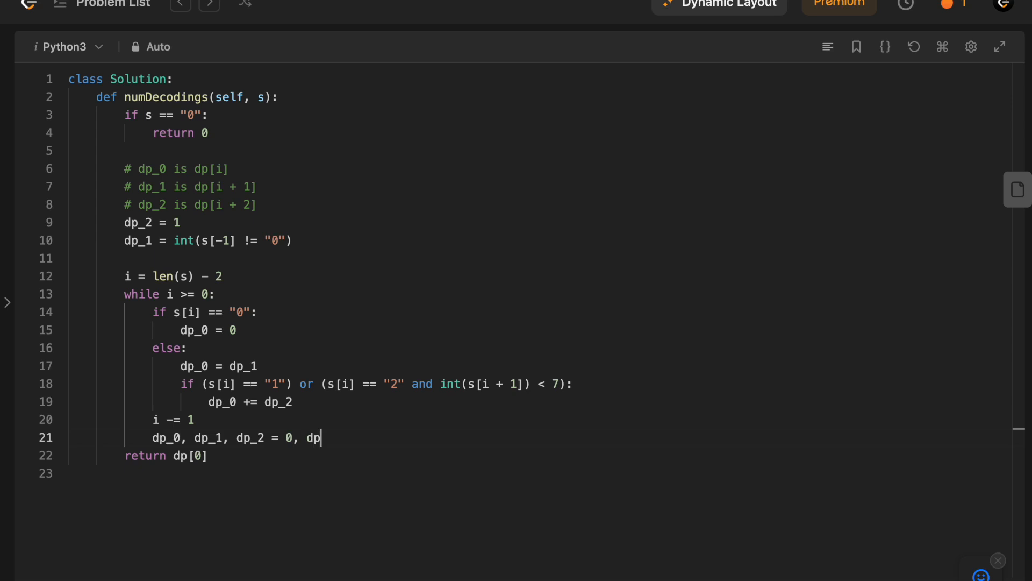
text(_0, dp_1)
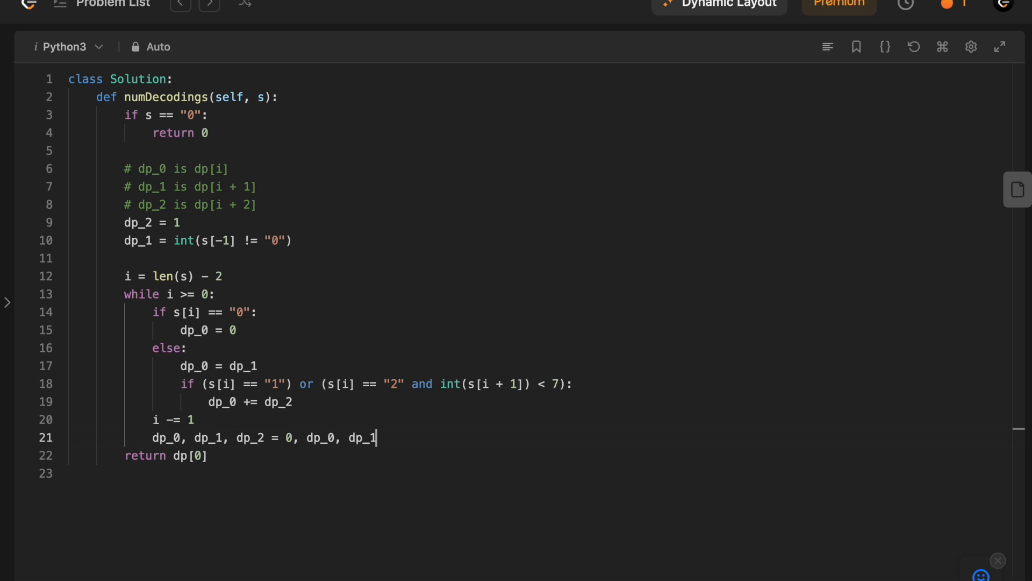
key(Backspace)
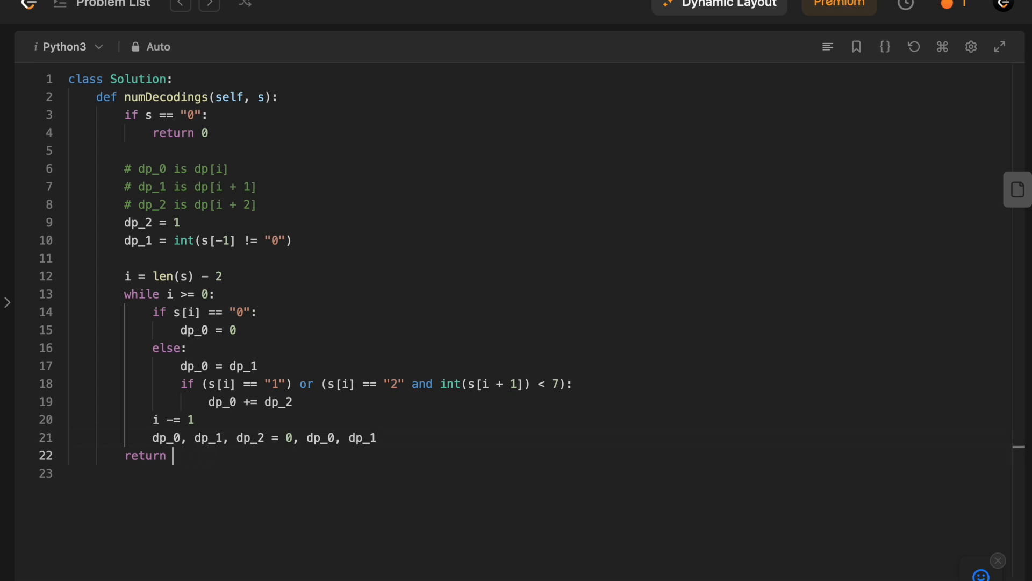
Step: Return dp_1, leave full-screen, and submit the solution for an Accepted 25 ms result
text(dp_1)
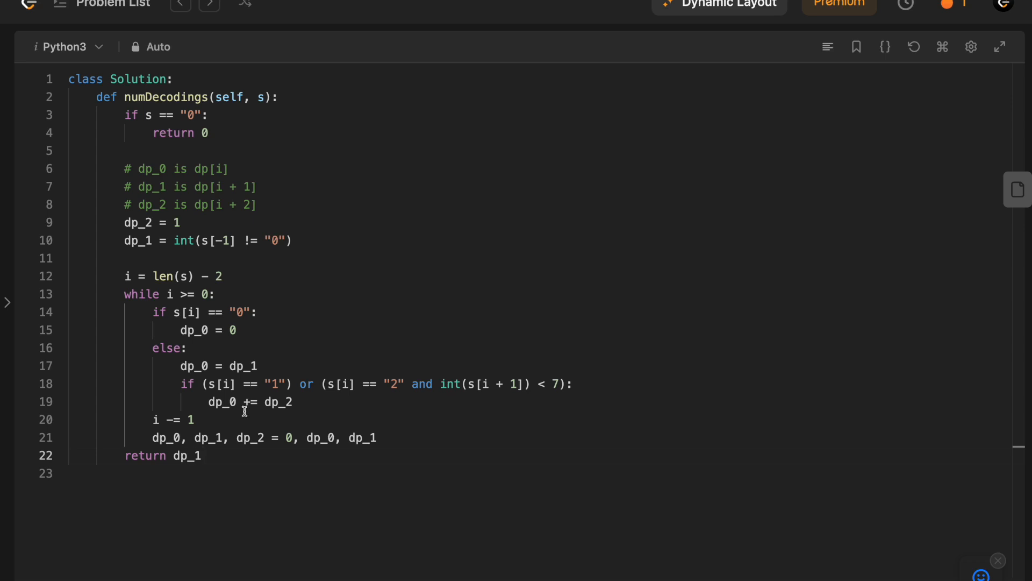
click(200, 455)
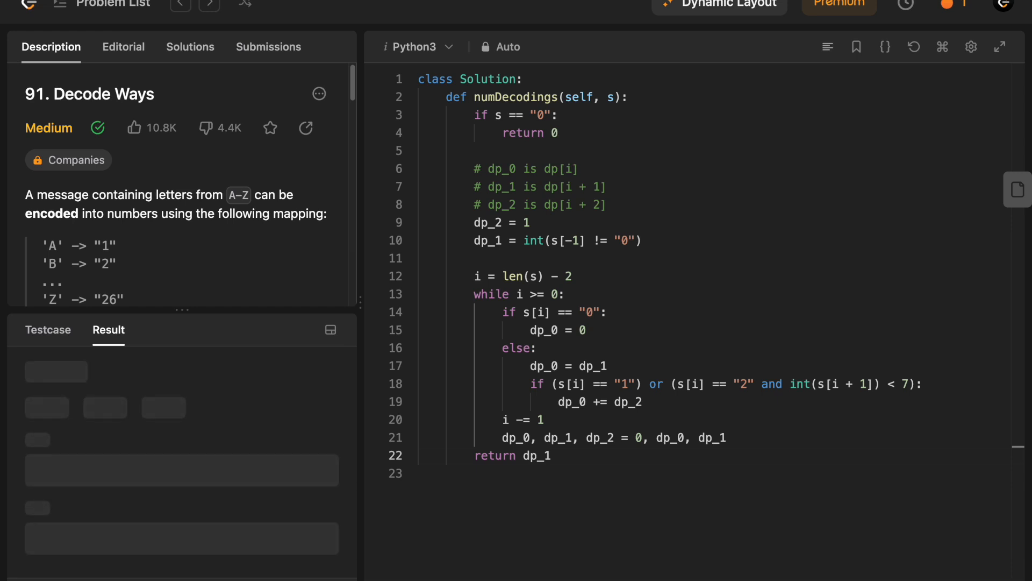
click(268, 47)
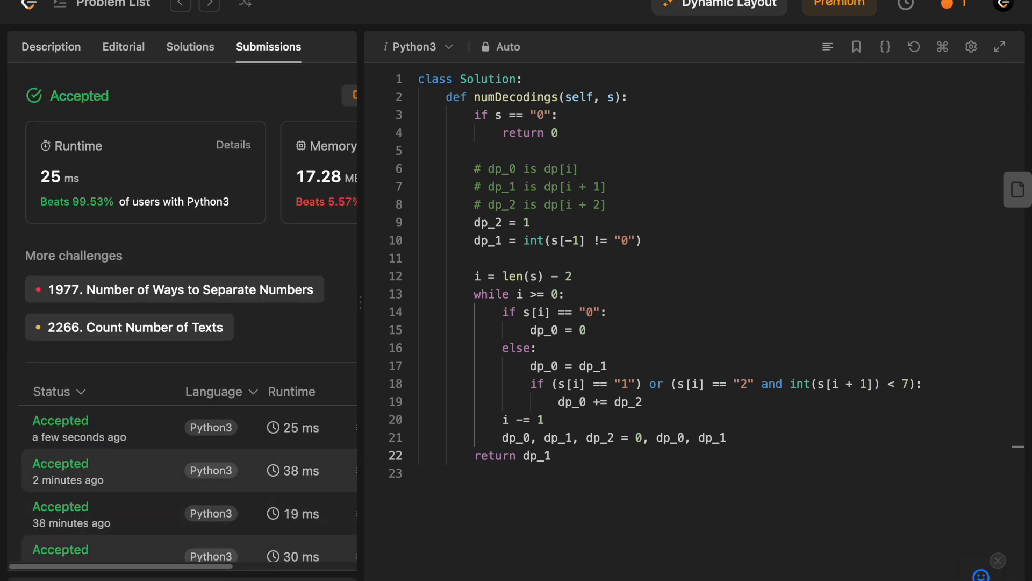